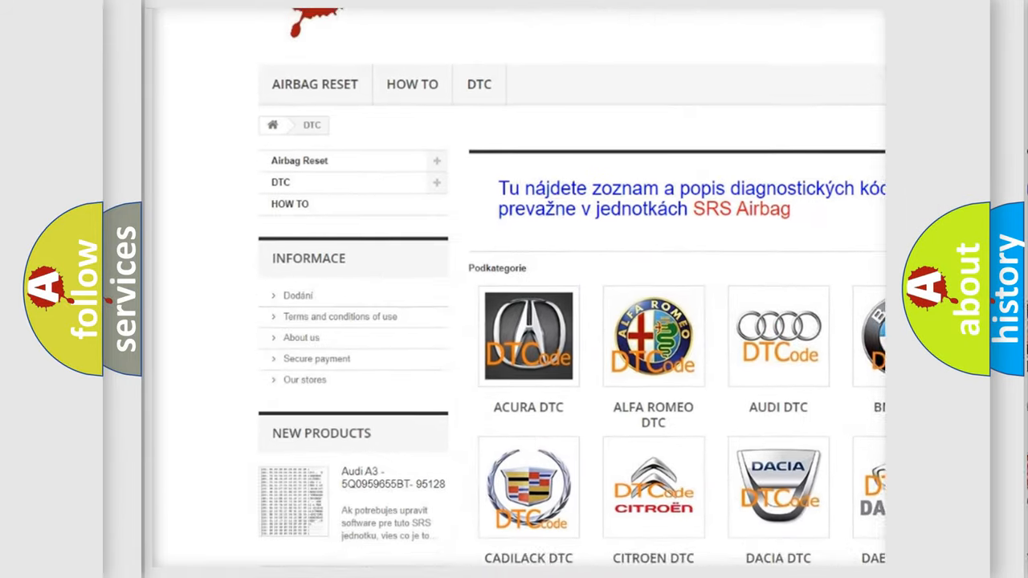
- Scroll down the airbagreset.sk DTC page to the brand grid showing the GMC DTC tile
{"action": "scroll", "scroll_direction": "down", "scroll_amount": 3}
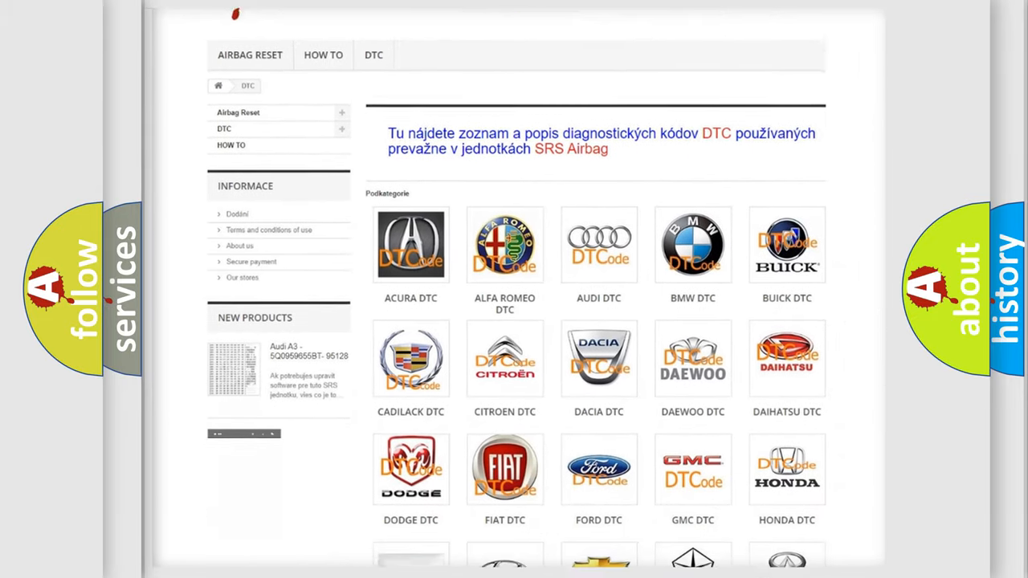
{"action": "scroll", "scroll_direction": "down", "scroll_amount": 3}
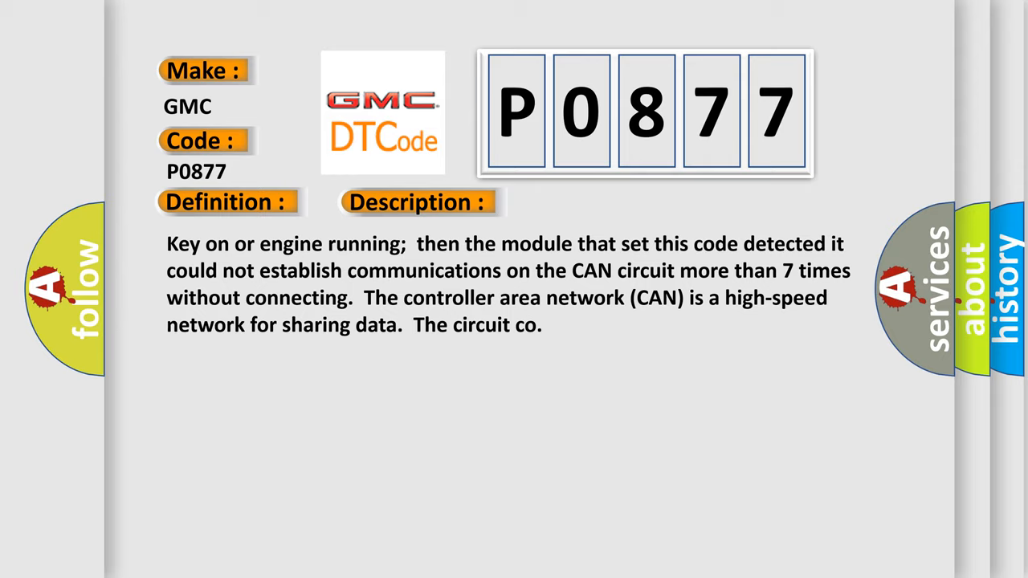
- Advance the P0877 slide to the Cause text about loose EBCM, PCM or TCM connections
{"action": "left_click", "coordinate": [591, 201]}
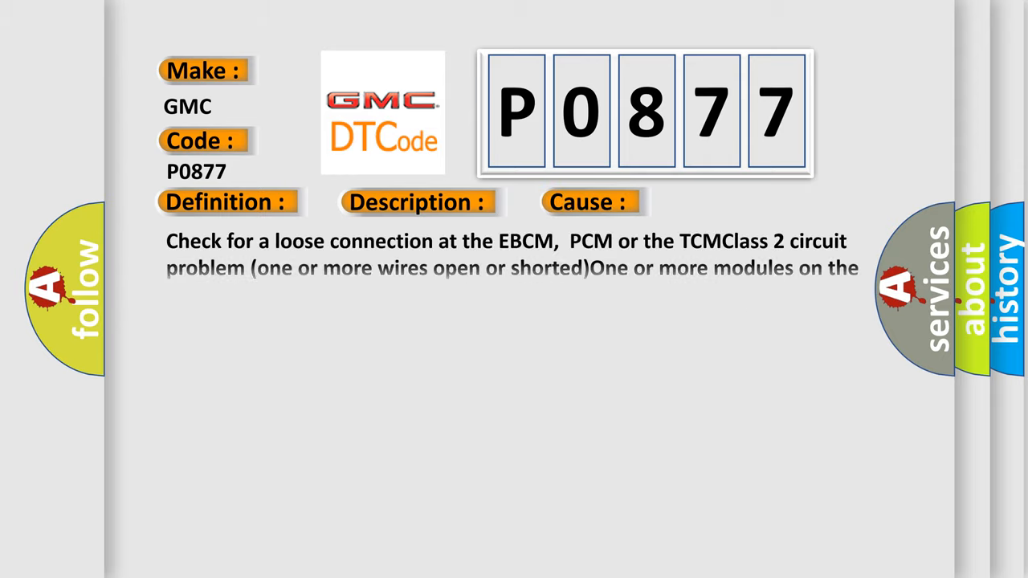